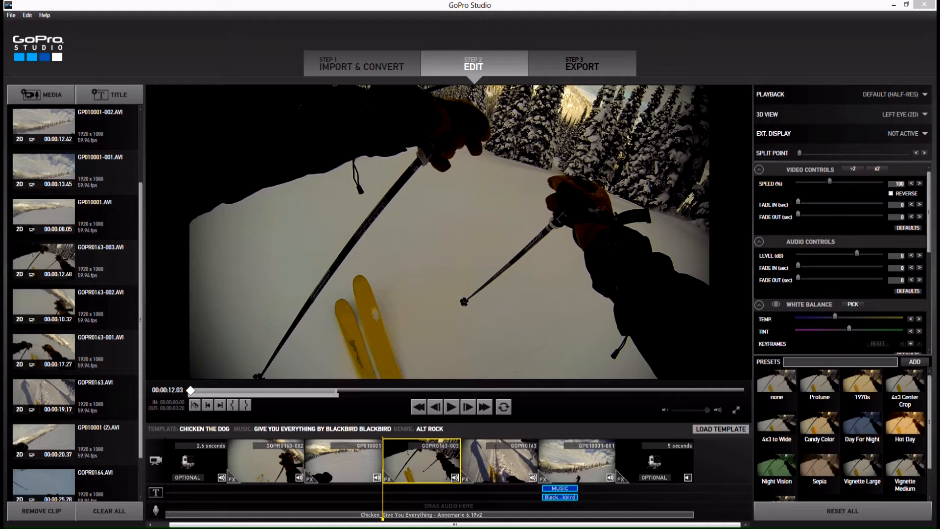
pyautogui.moveTo(480, 114)
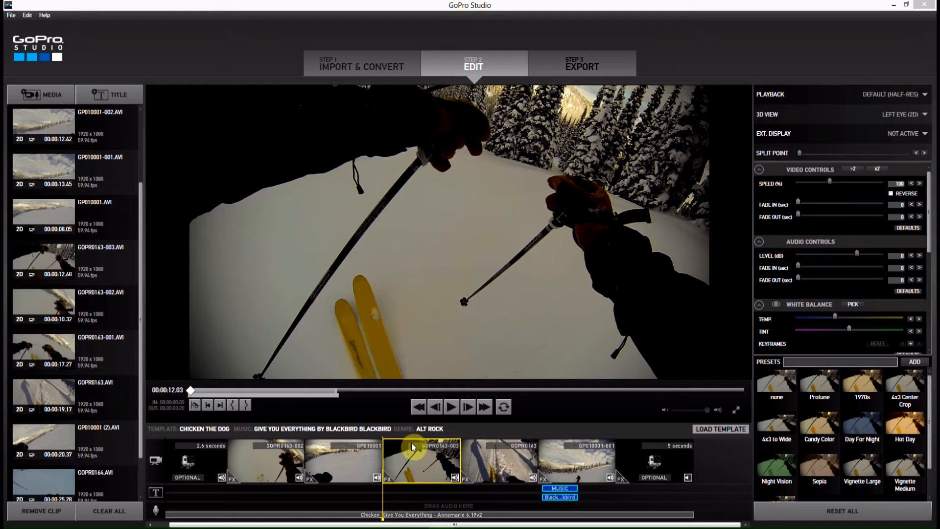
pyautogui.moveTo(405, 435)
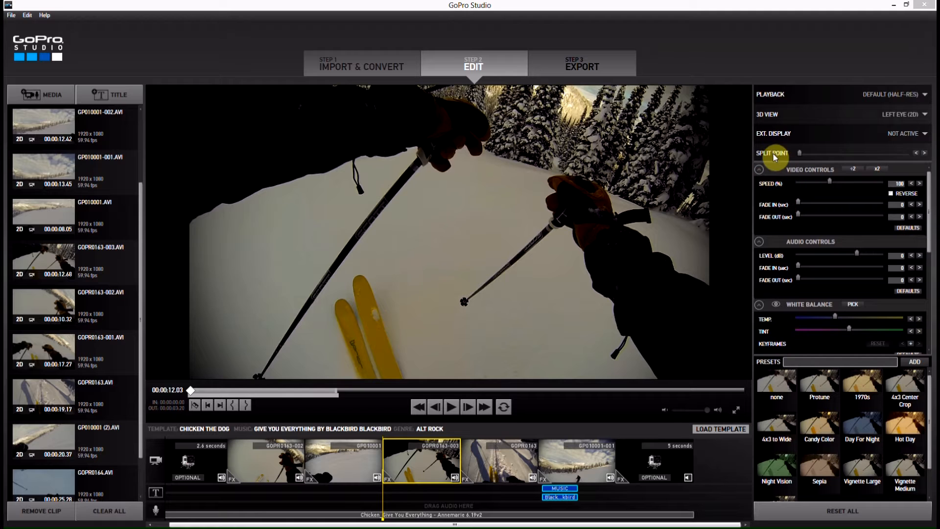
pyautogui.moveTo(824, 122)
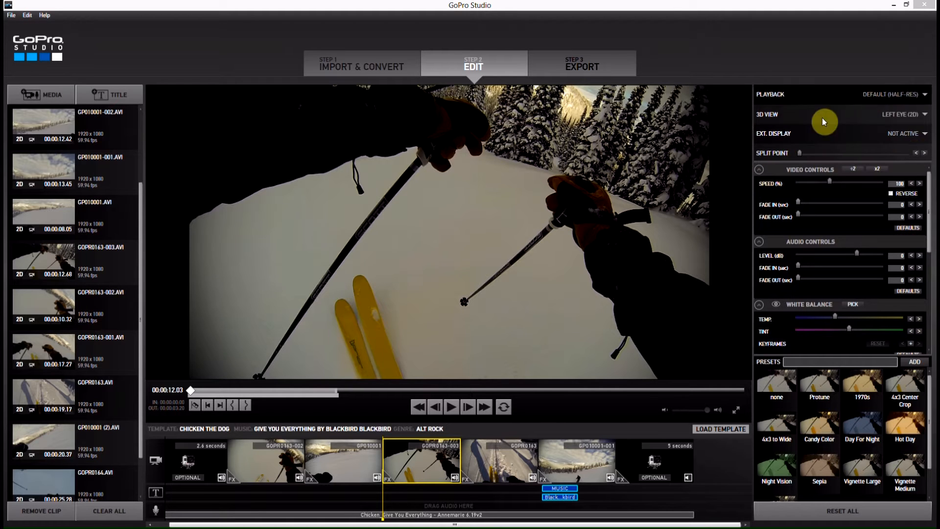
pyautogui.moveTo(817, 117)
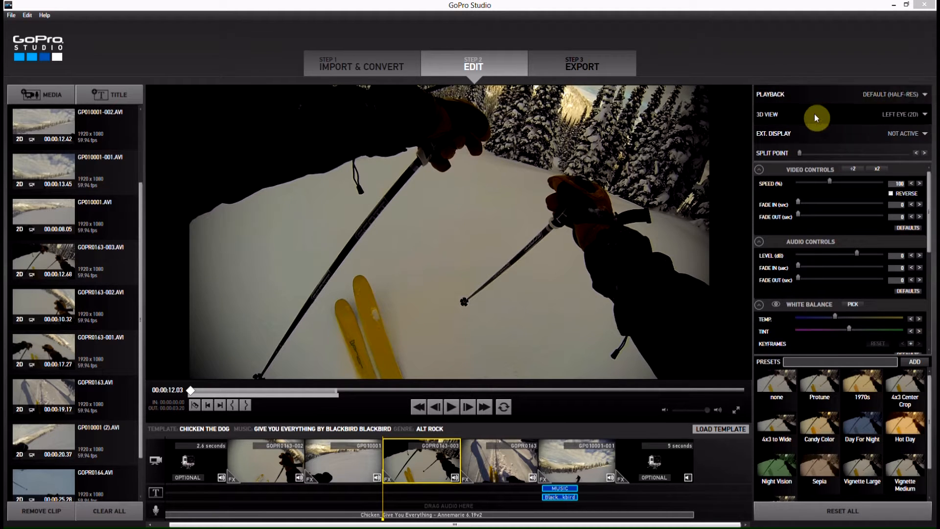
pyautogui.moveTo(885, 138)
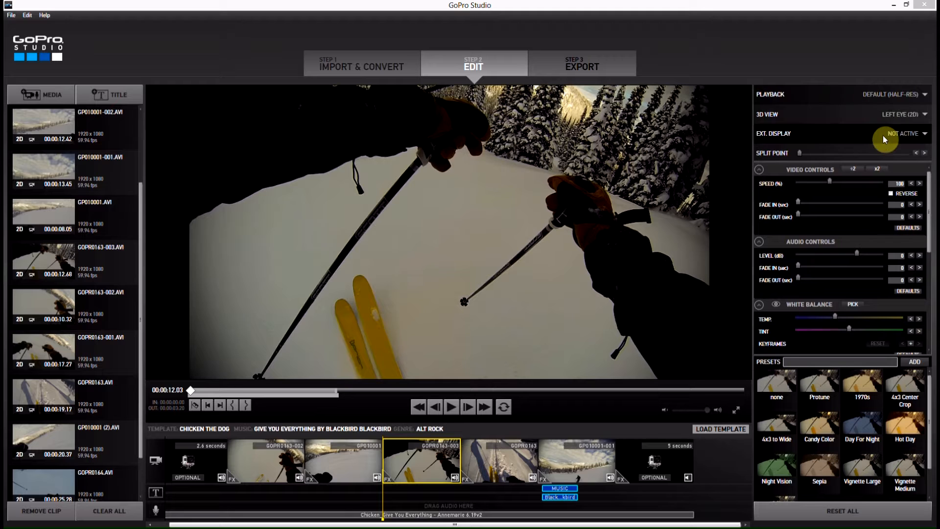
pyautogui.moveTo(919, 68)
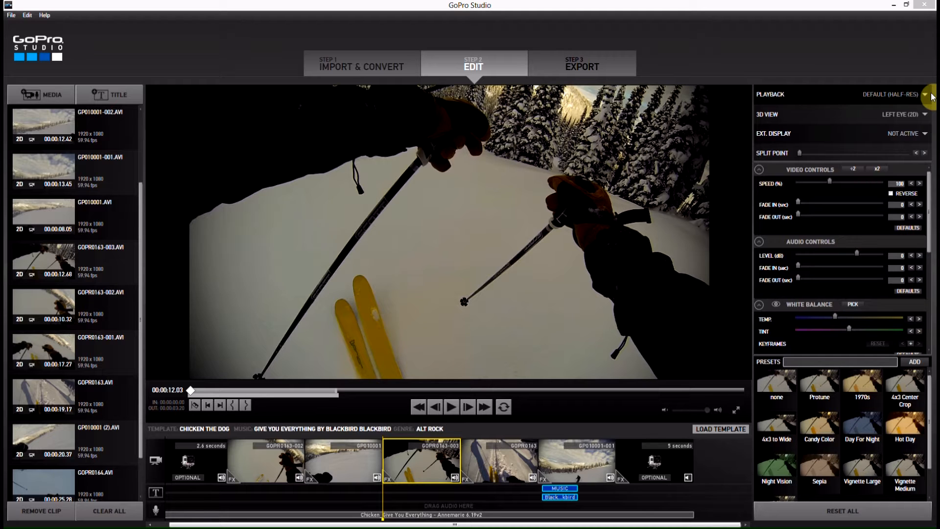
pyautogui.moveTo(398, 514)
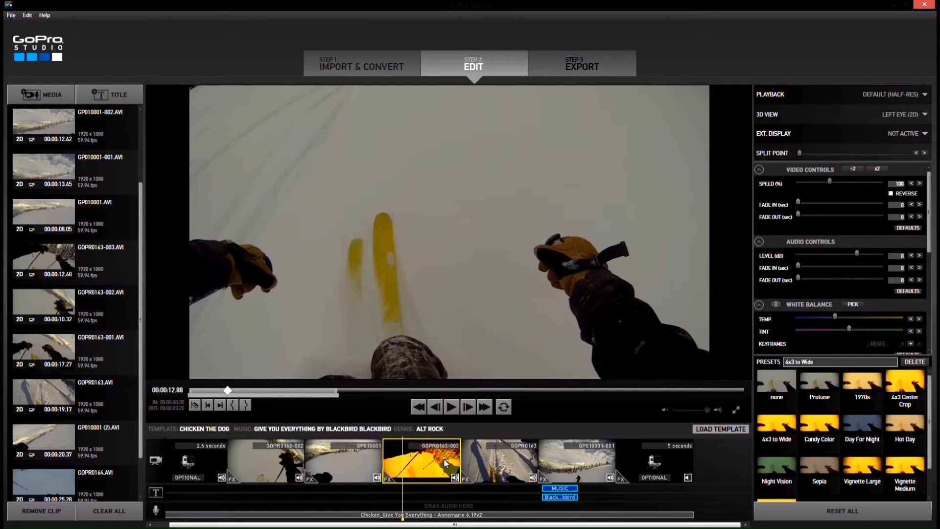
# - Apply the warm vignette preset to the selected downhill ski clip
pyautogui.click(905, 430)
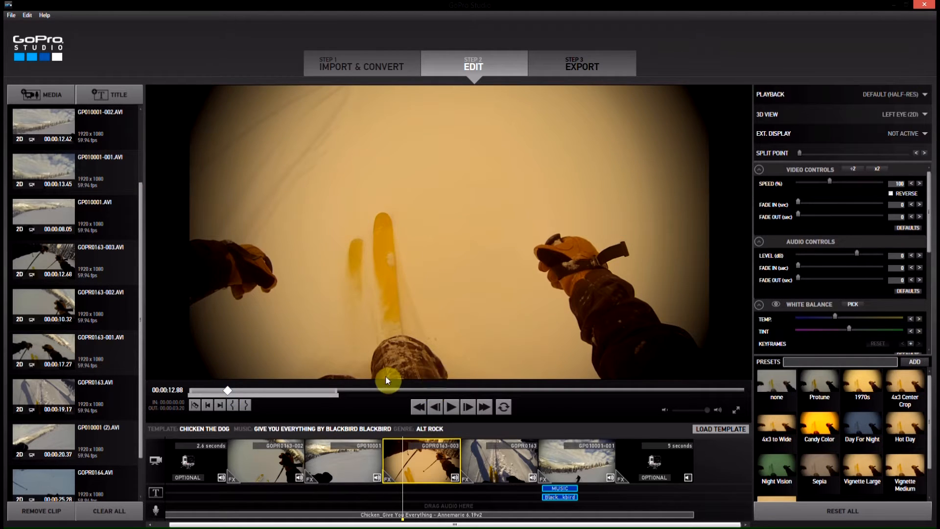
pyautogui.moveTo(278, 294)
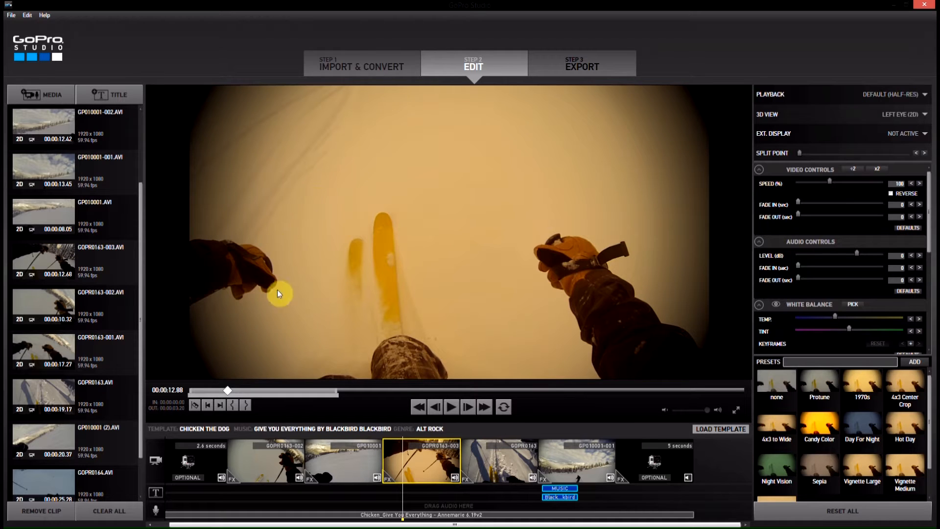
pyautogui.moveTo(435, 191)
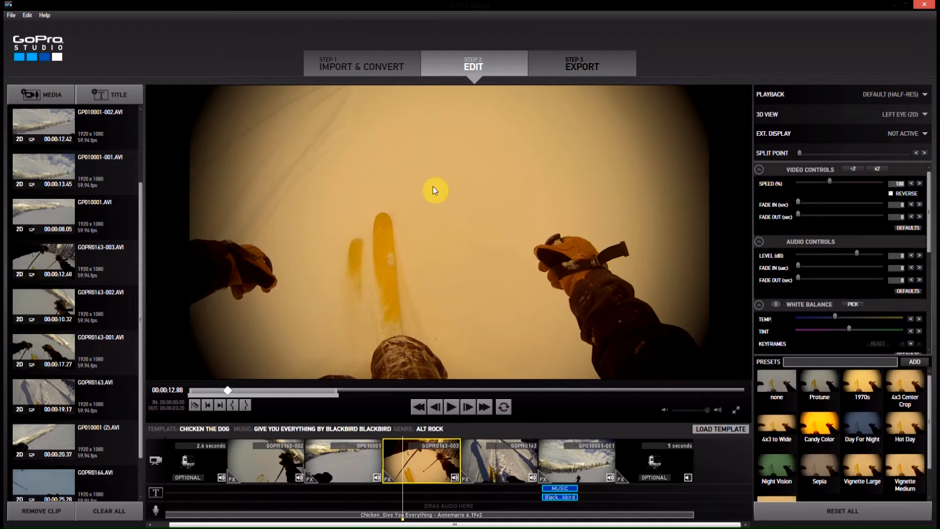
pyautogui.moveTo(639, 224)
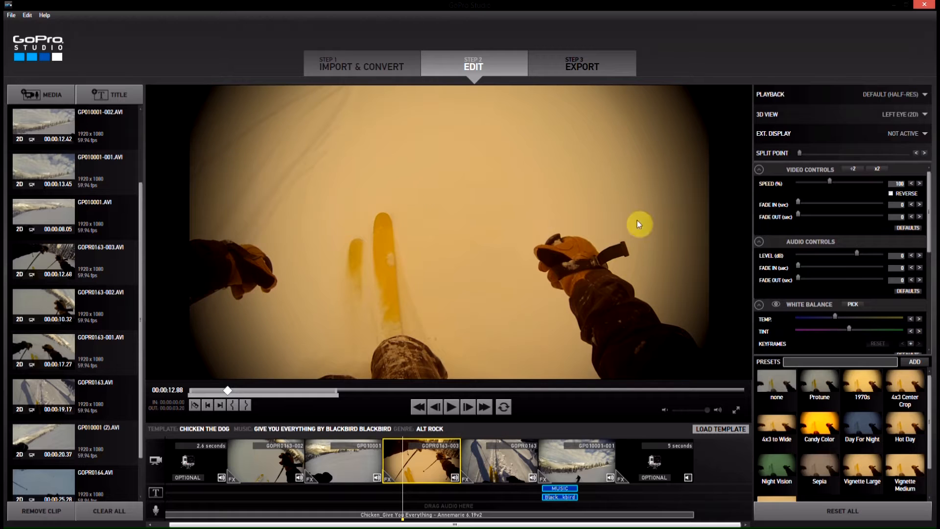
pyautogui.moveTo(345, 230)
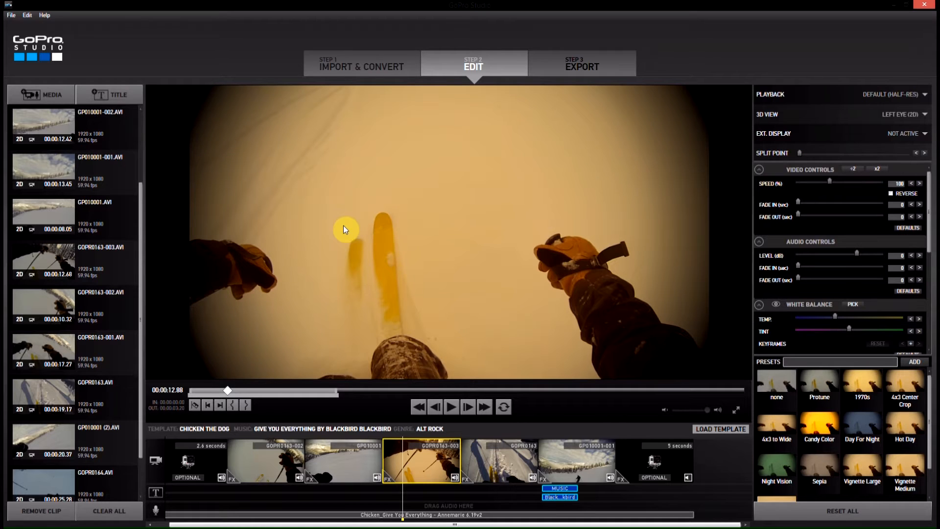
pyautogui.moveTo(799, 170)
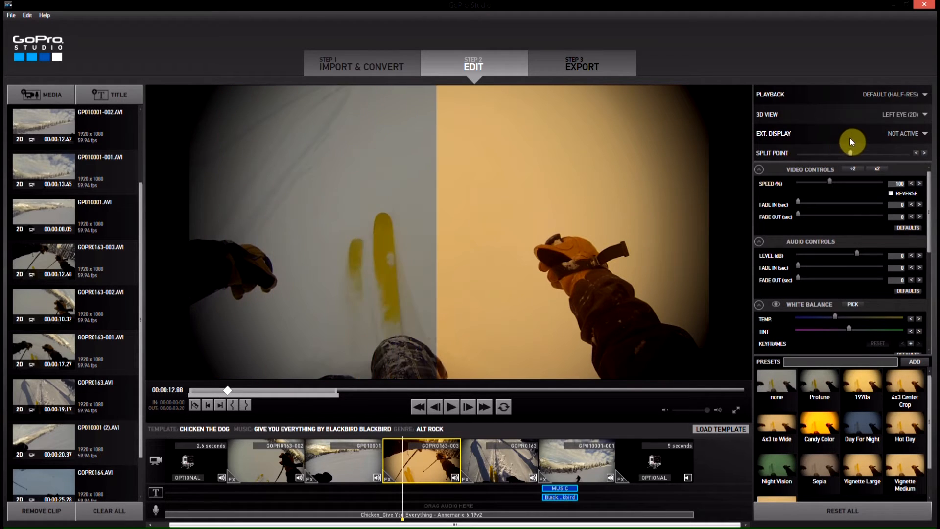
pyautogui.moveTo(259, 76)
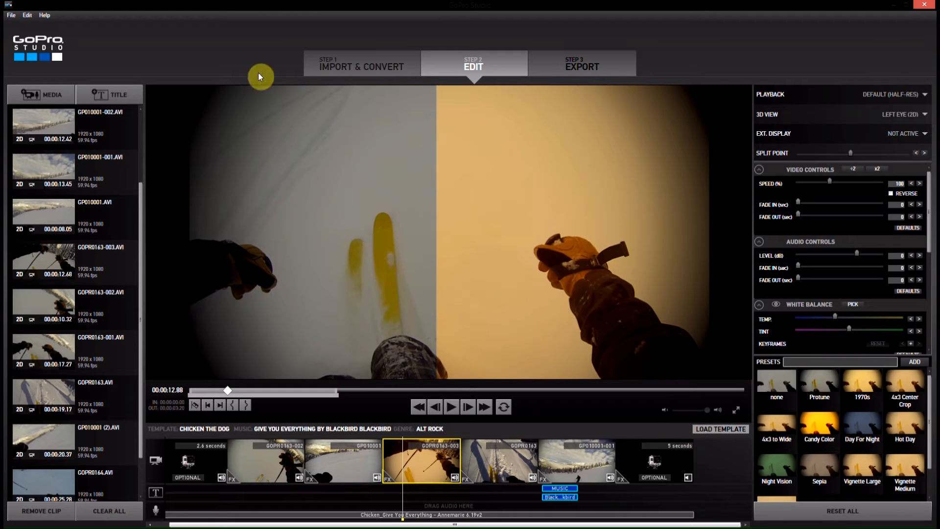
pyautogui.moveTo(425, 347)
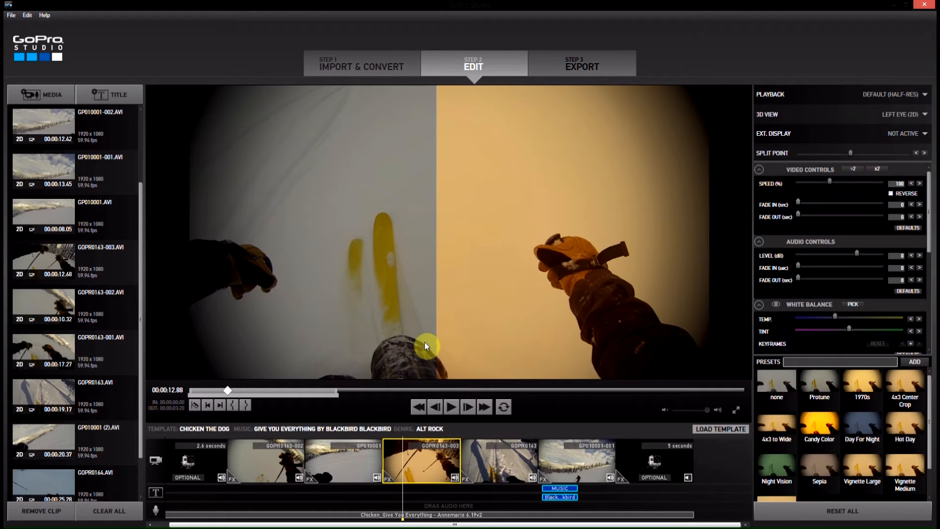
pyautogui.moveTo(276, 53)
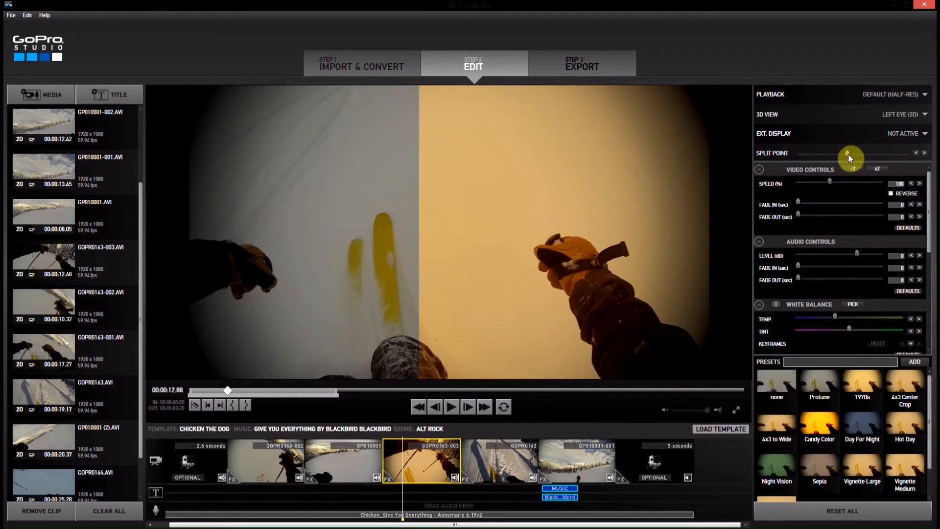
pyautogui.moveTo(295, 225)
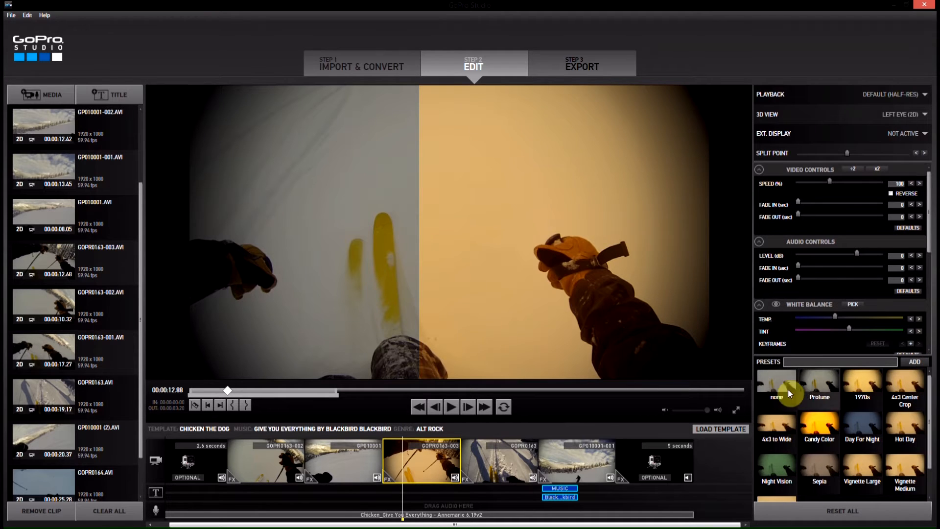
# - Switch the clip's look to the 1970s preset, removing the darkened edges
pyautogui.click(862, 384)
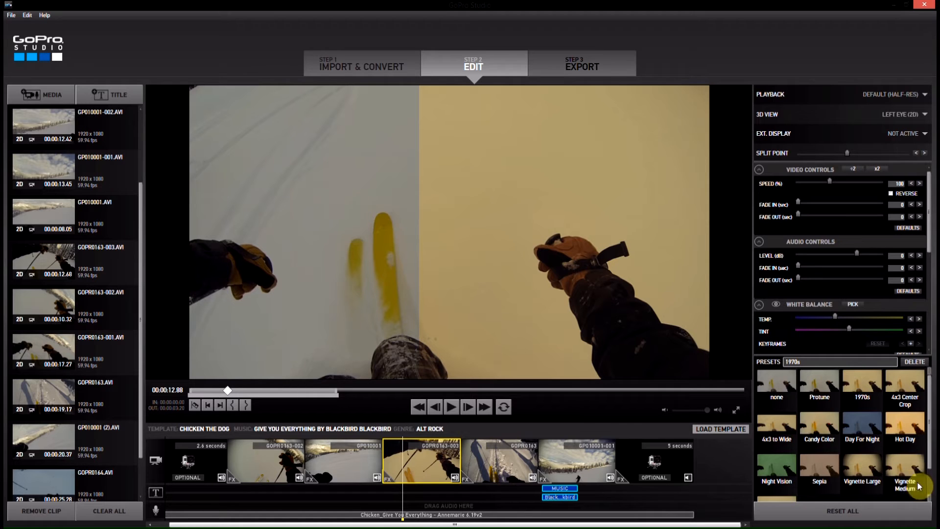
pyautogui.moveTo(286, 185)
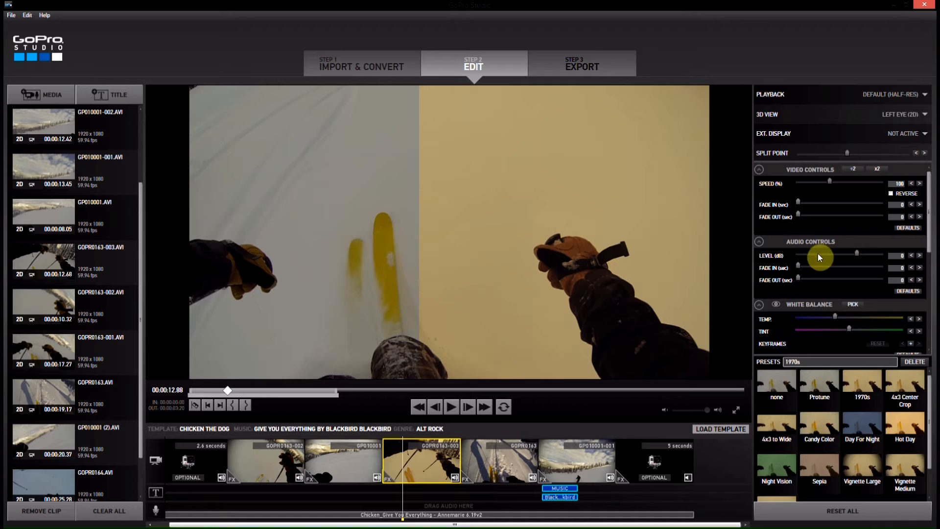
# - Scroll the editing controls down toward the White Balance settings
pyautogui.scroll(-3)
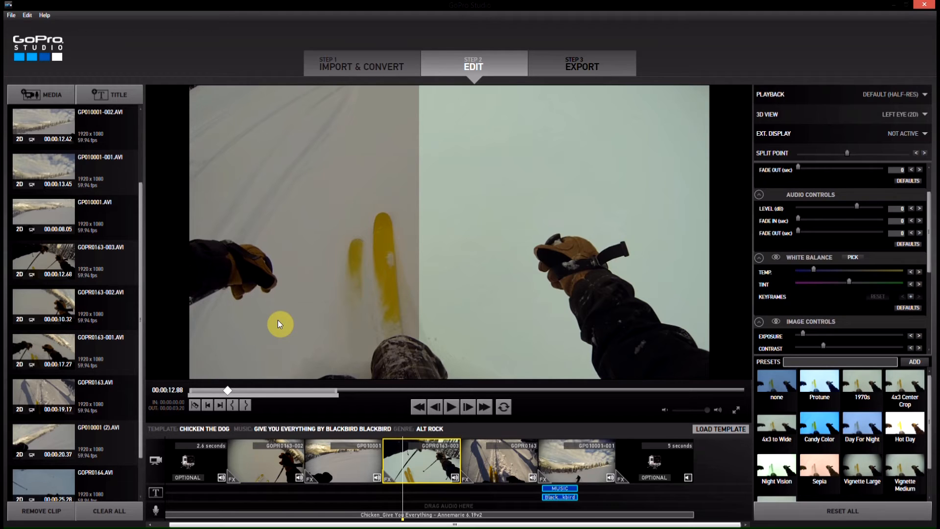
pyautogui.moveTo(815, 158)
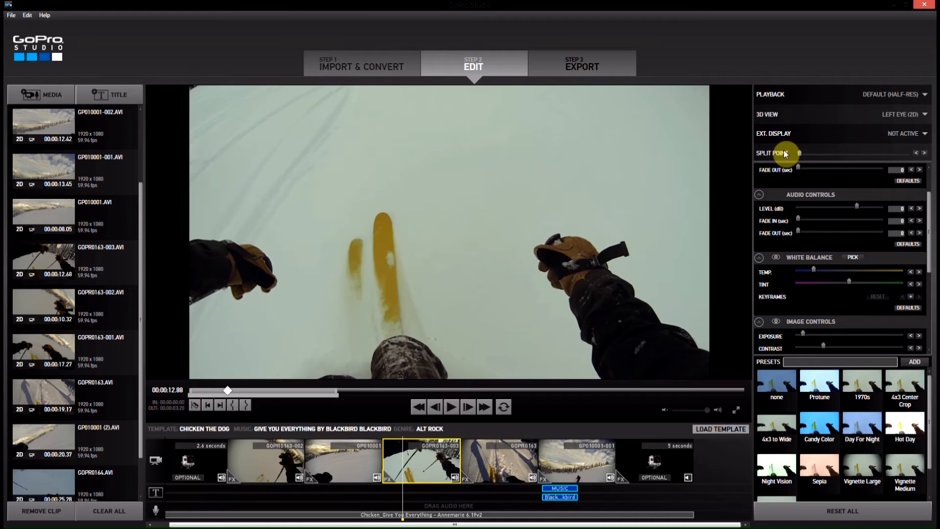
pyautogui.moveTo(799, 168)
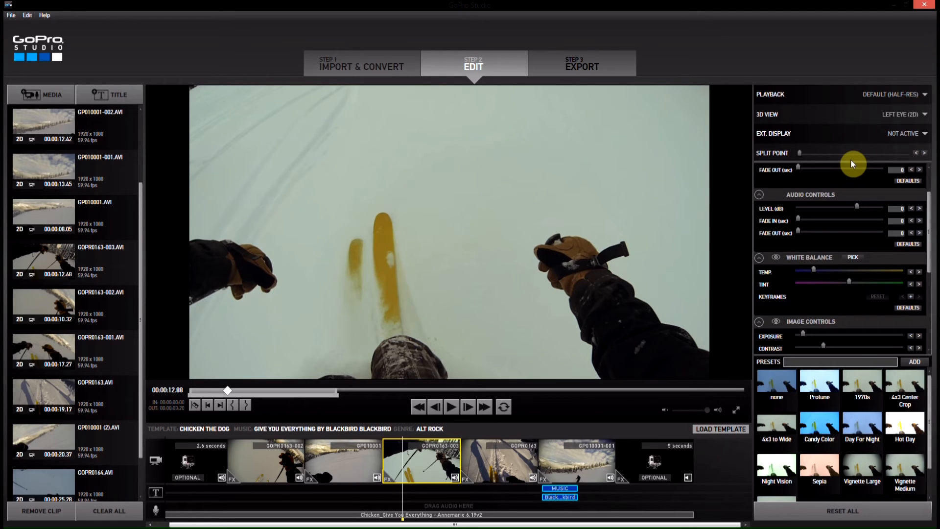
pyautogui.moveTo(796, 170)
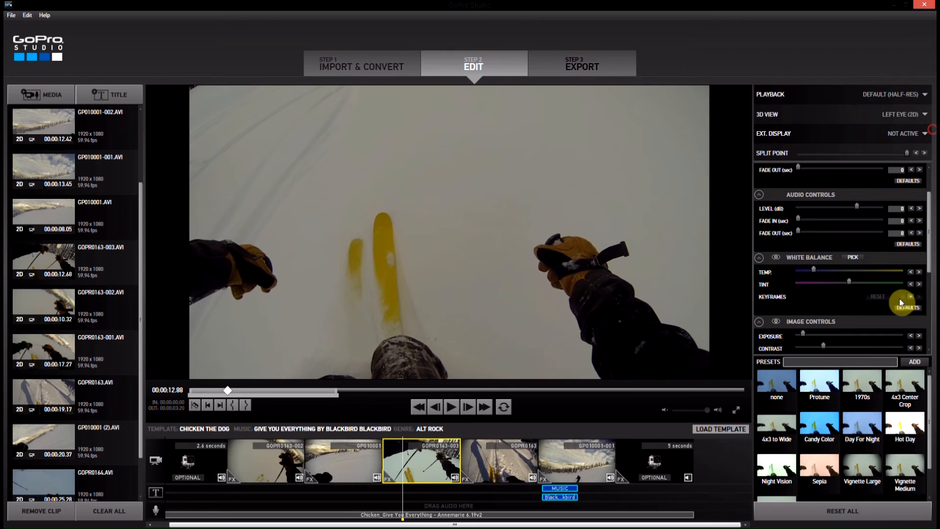
pyautogui.moveTo(702, 204)
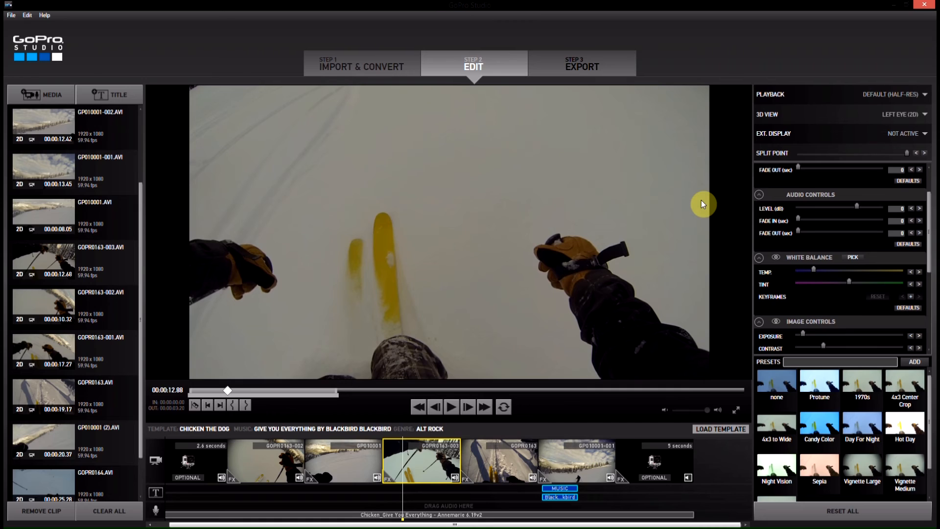
pyautogui.moveTo(905, 153)
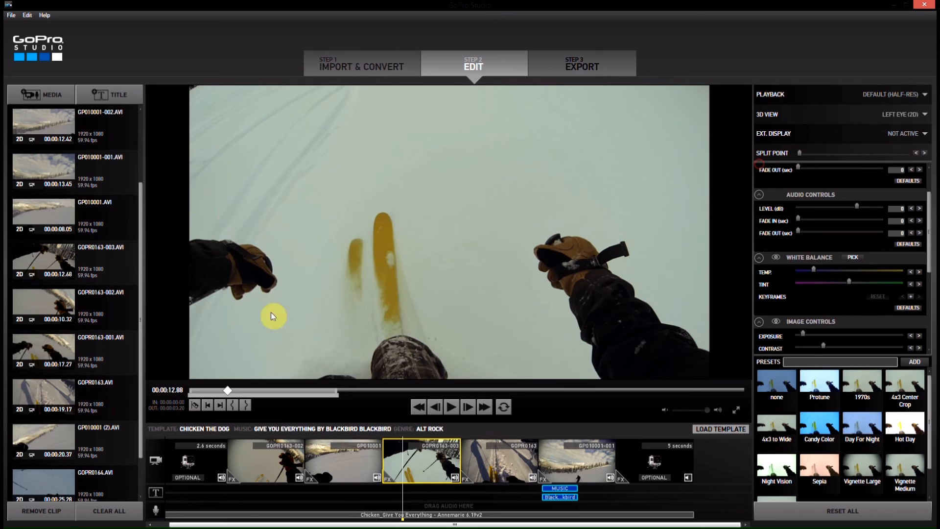
pyautogui.moveTo(551, 240)
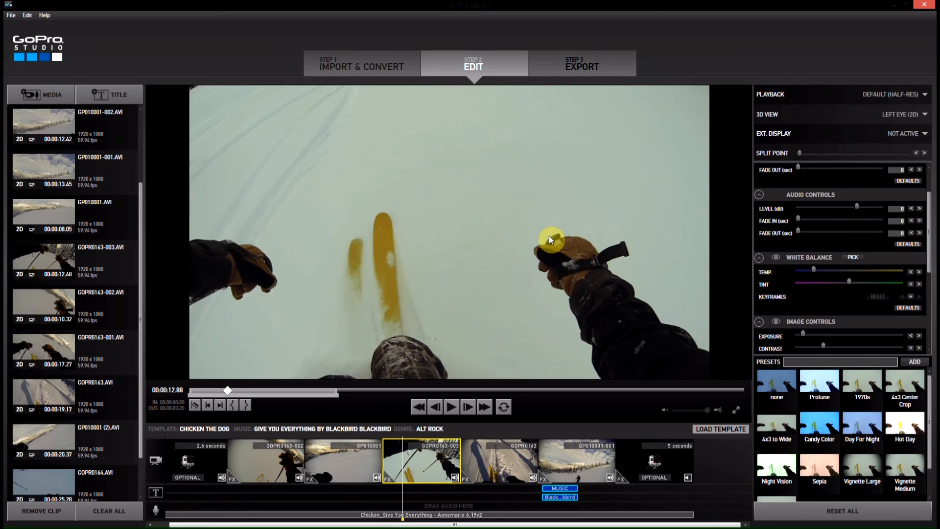